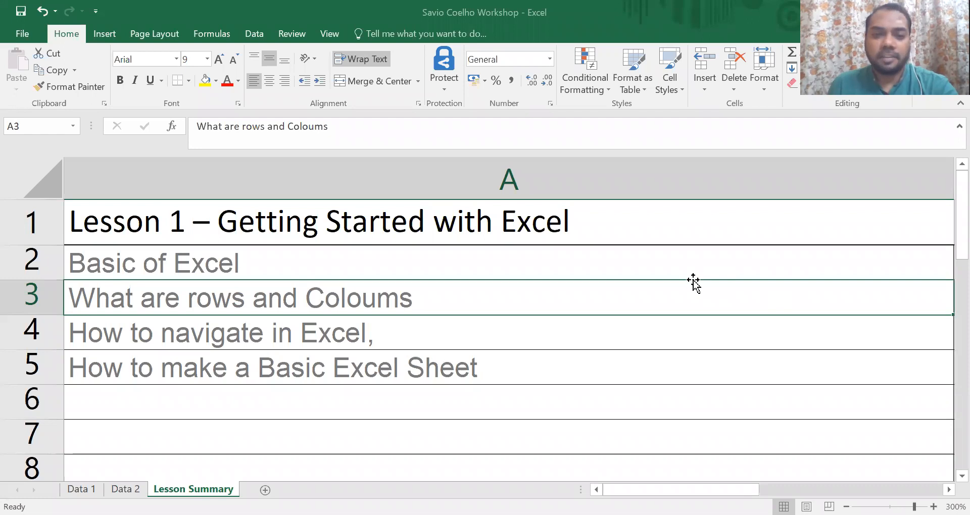
pyautogui.moveTo(670, 246)
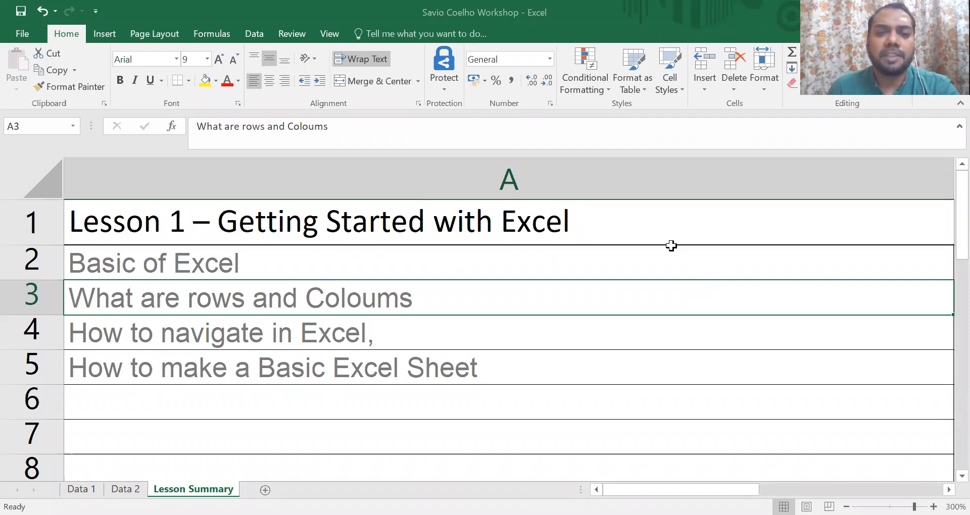
pyautogui.moveTo(461, 280)
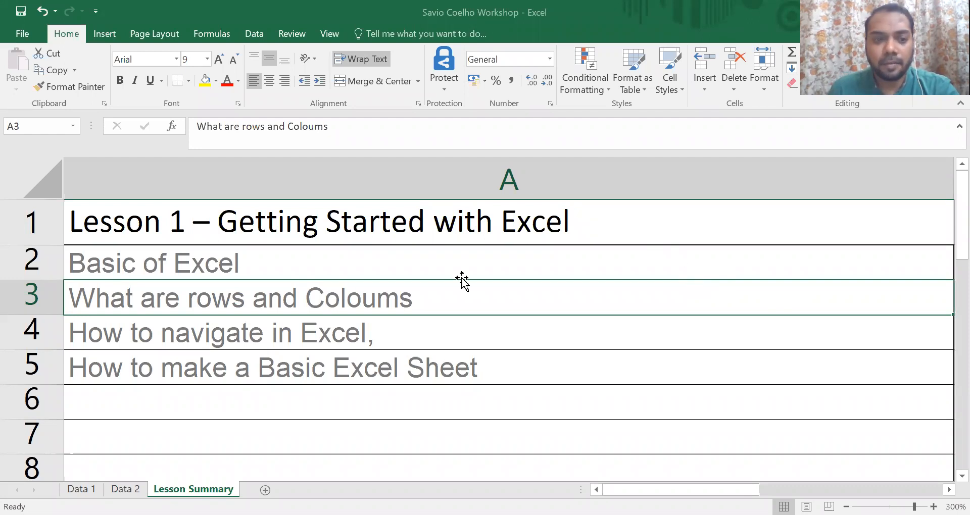
pyautogui.moveTo(469, 326)
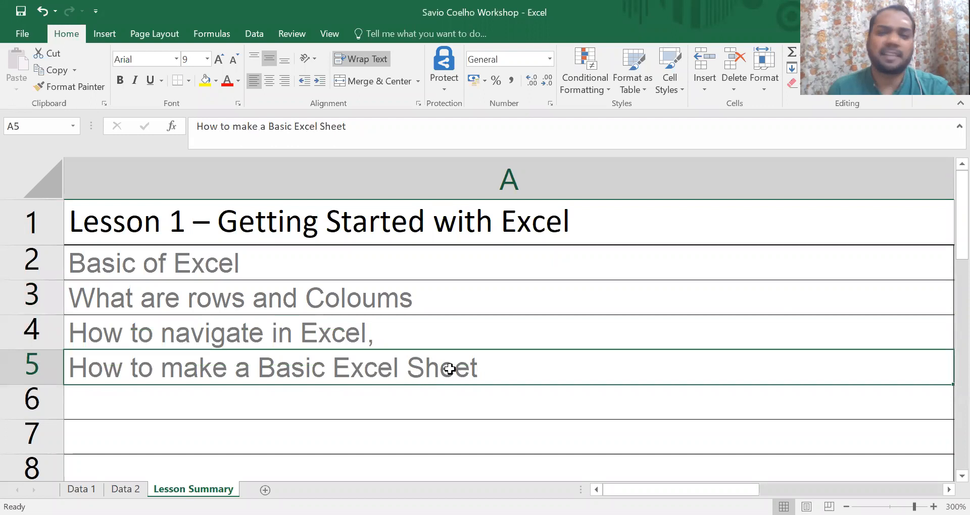
pyautogui.moveTo(456, 363)
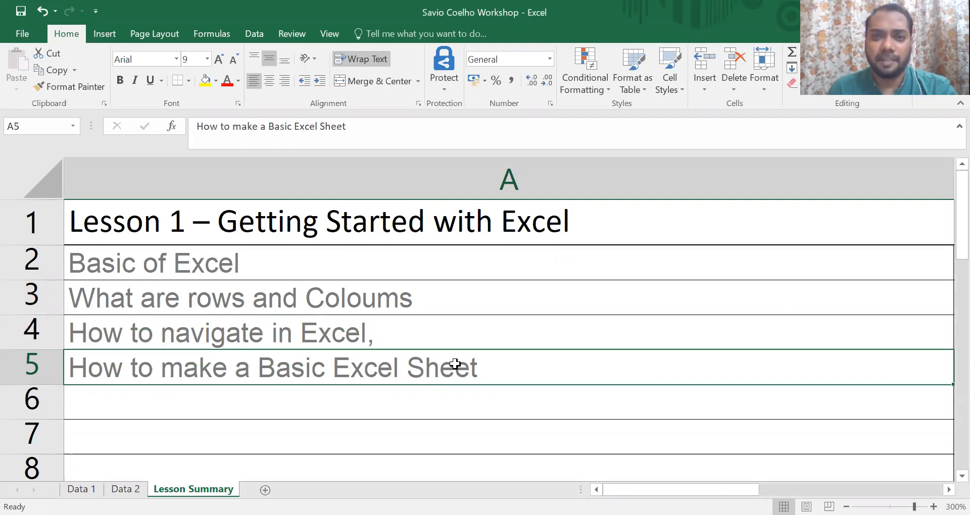
pyautogui.moveTo(285, 378)
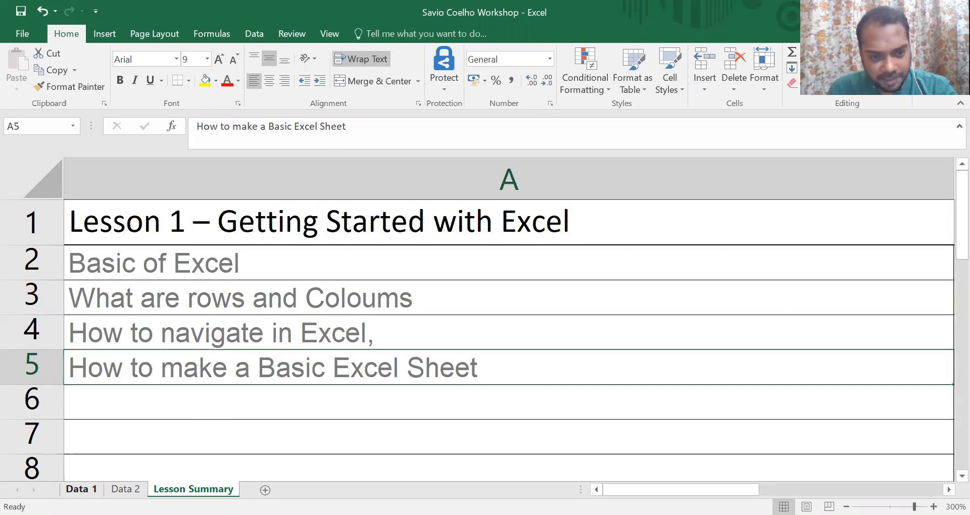
# Switch to the Data 1 sheet and review the Company Name, Invoice Number and Amount headings
pyautogui.click(80, 489)
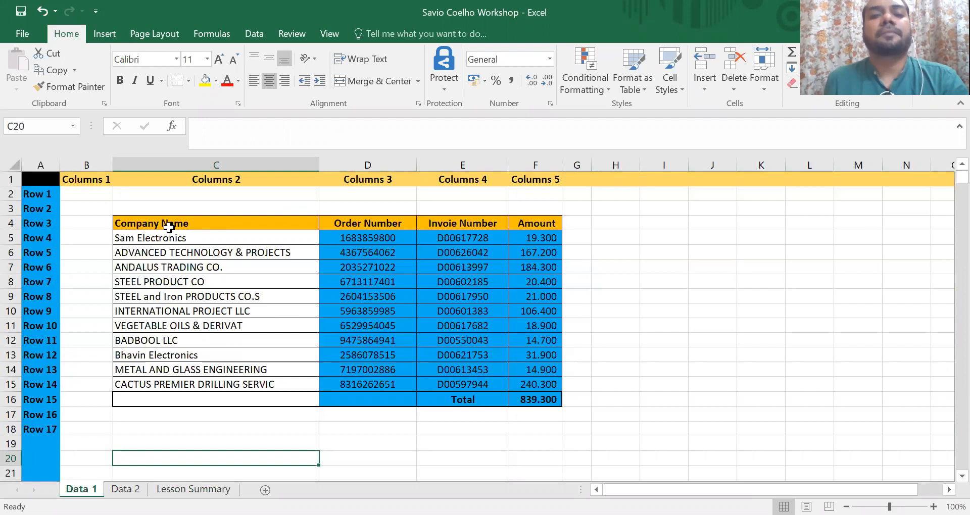
pyautogui.moveTo(199, 233)
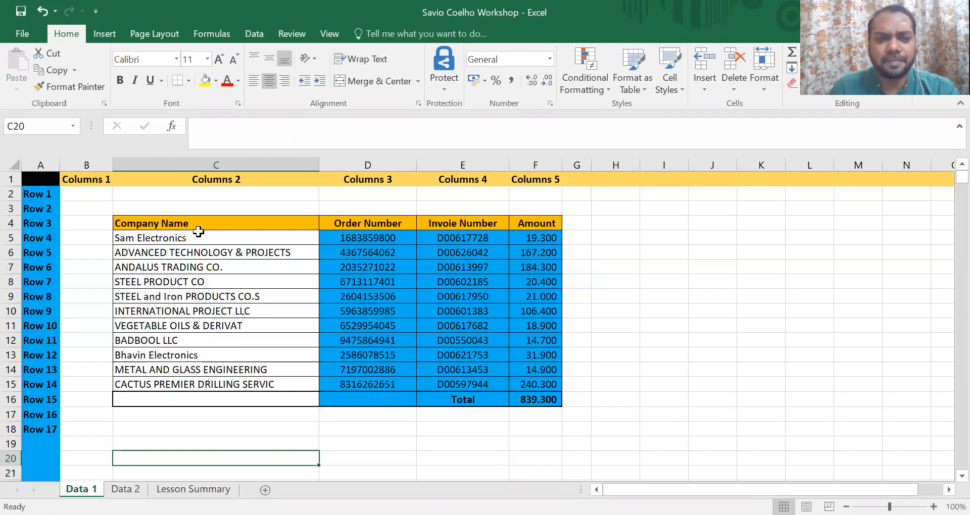
pyautogui.click(215, 224)
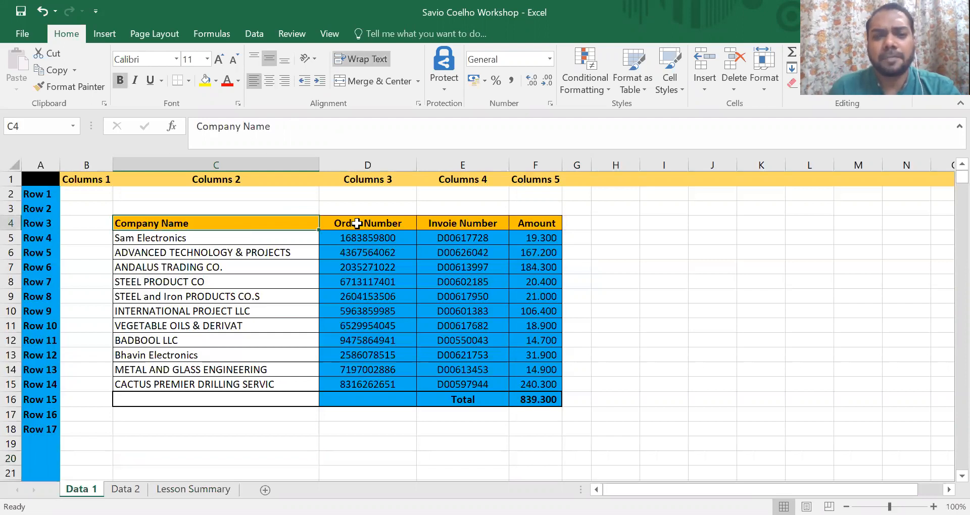
pyautogui.click(462, 222)
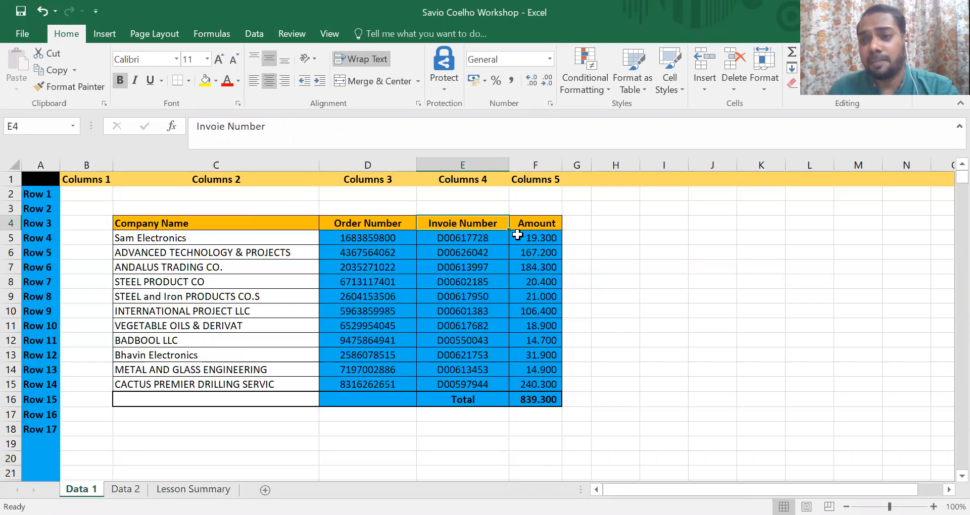
pyautogui.click(534, 223)
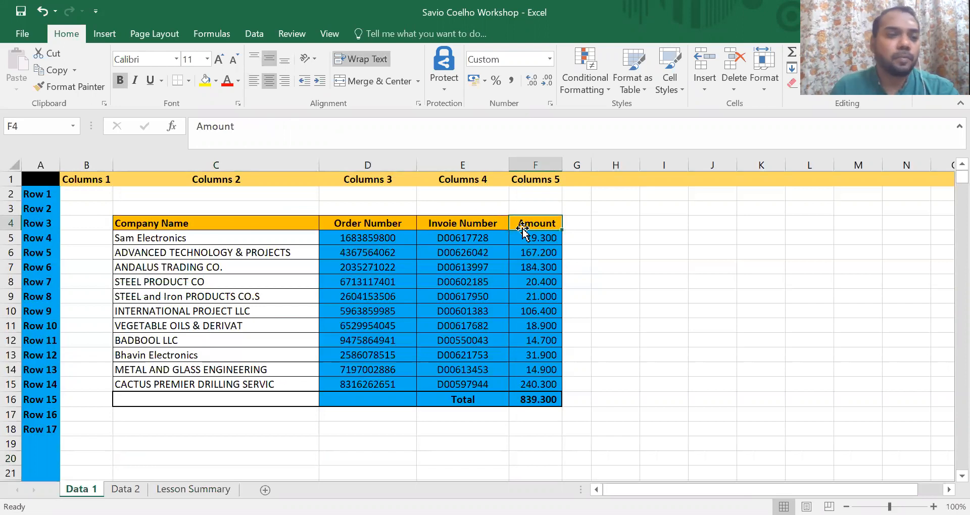
pyautogui.moveTo(749, 297)
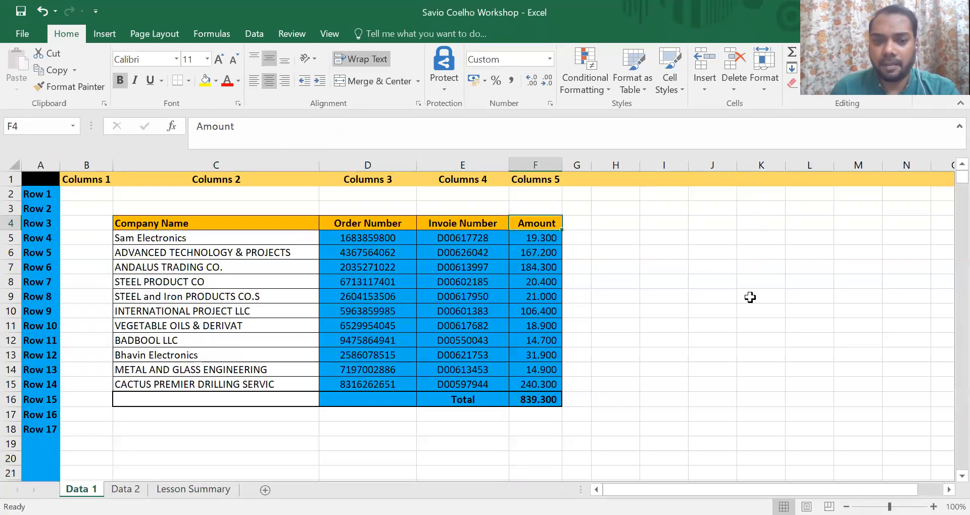
pyautogui.moveTo(326, 258)
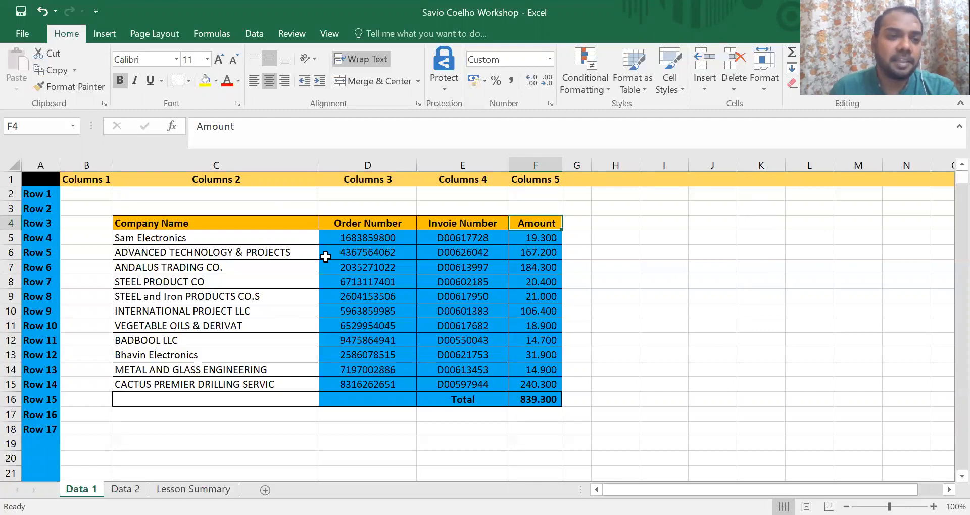
pyautogui.moveTo(35, 179)
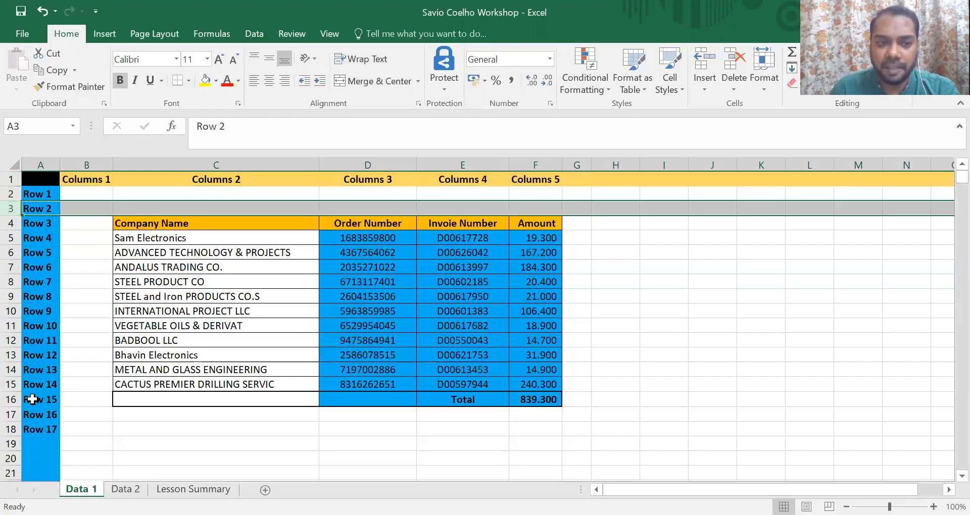
pyautogui.click(86, 179)
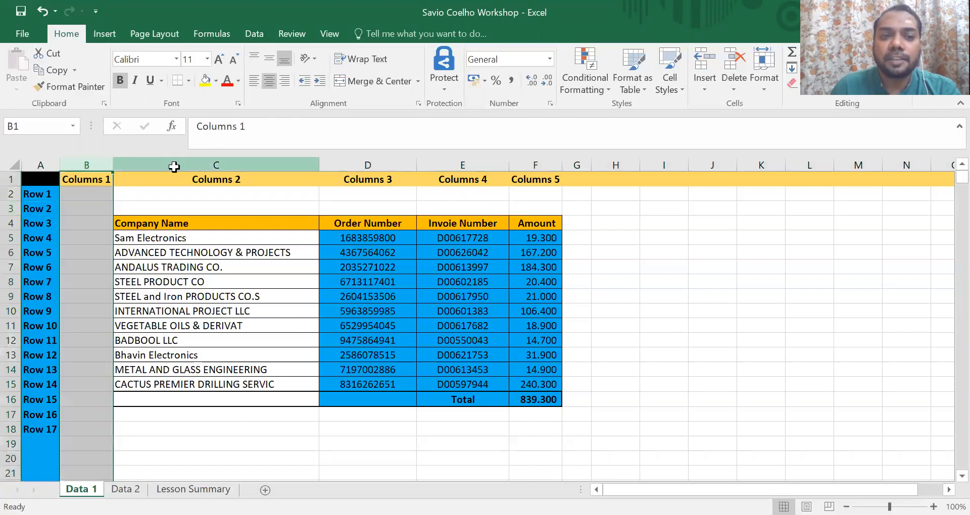
pyautogui.click(461, 165)
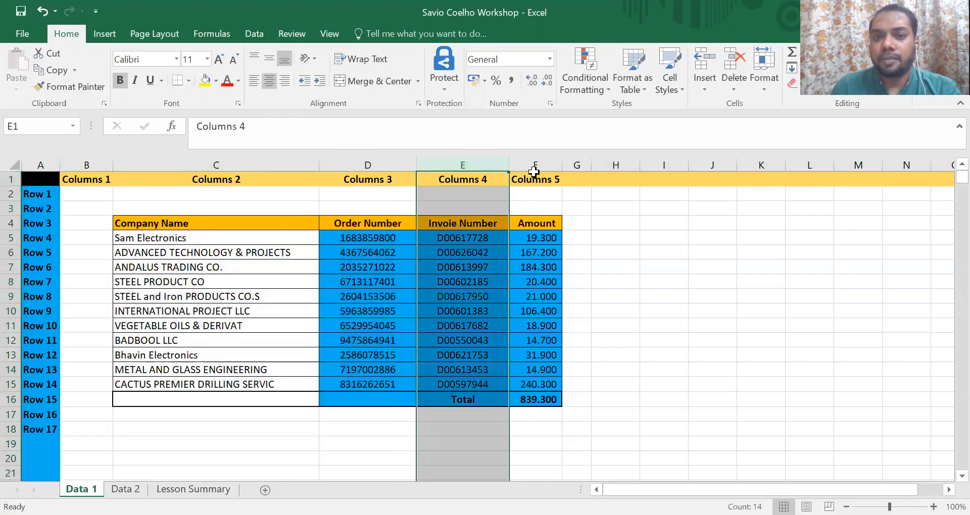
pyautogui.click(534, 165)
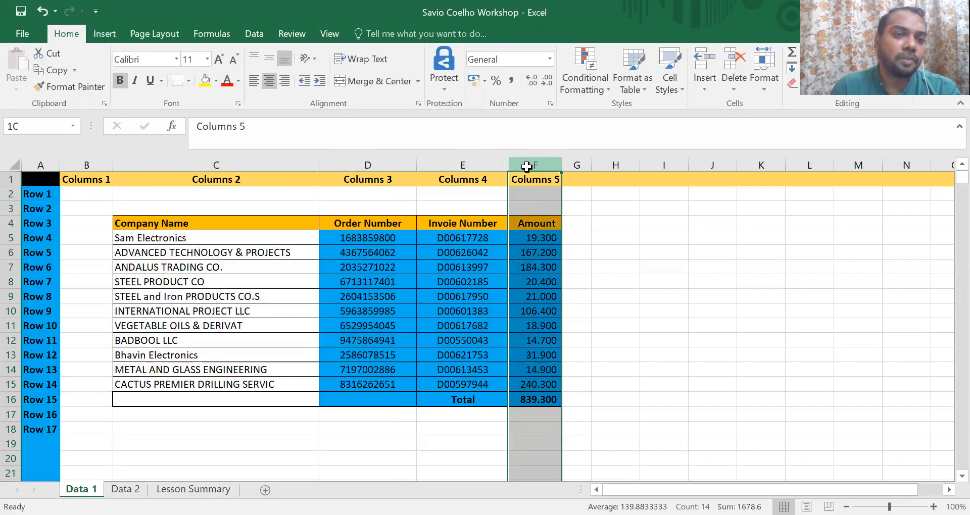
pyautogui.click(87, 194)
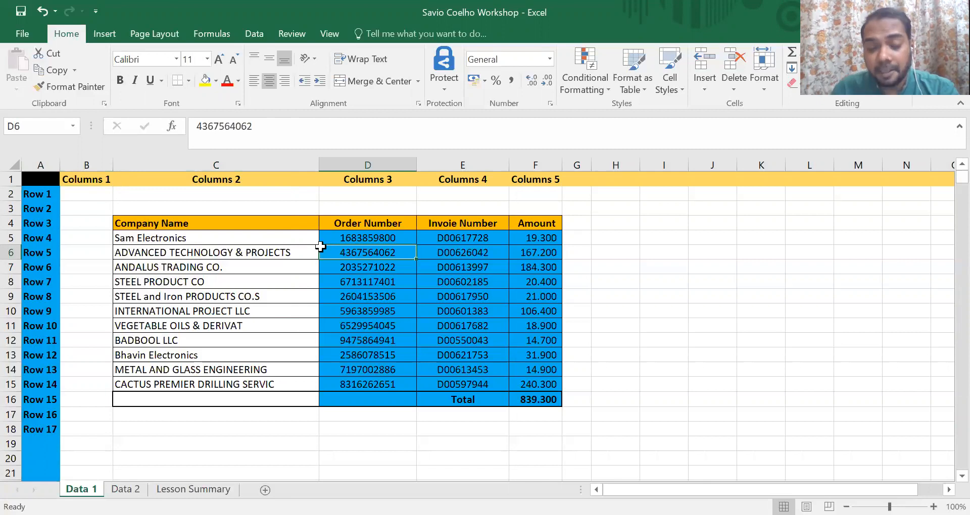
pyautogui.moveTo(204, 237)
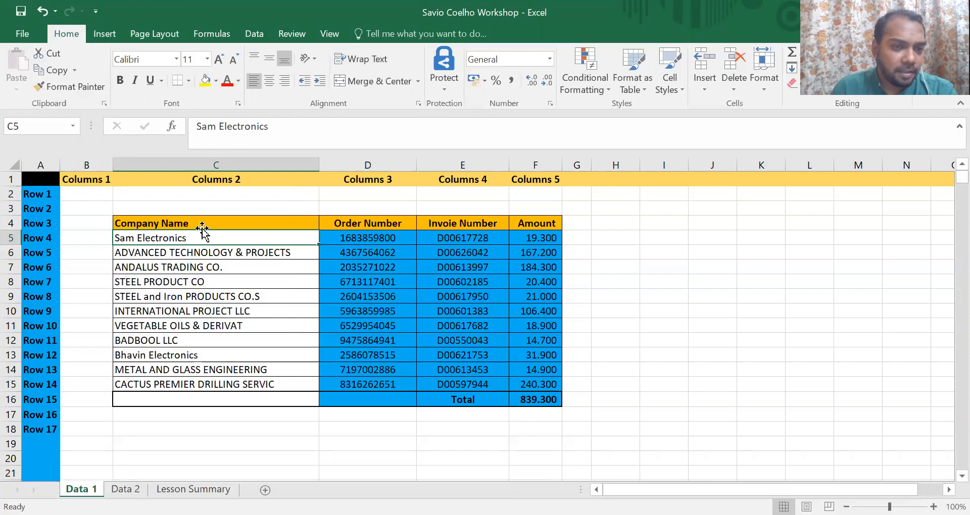
pyautogui.moveTo(218, 223)
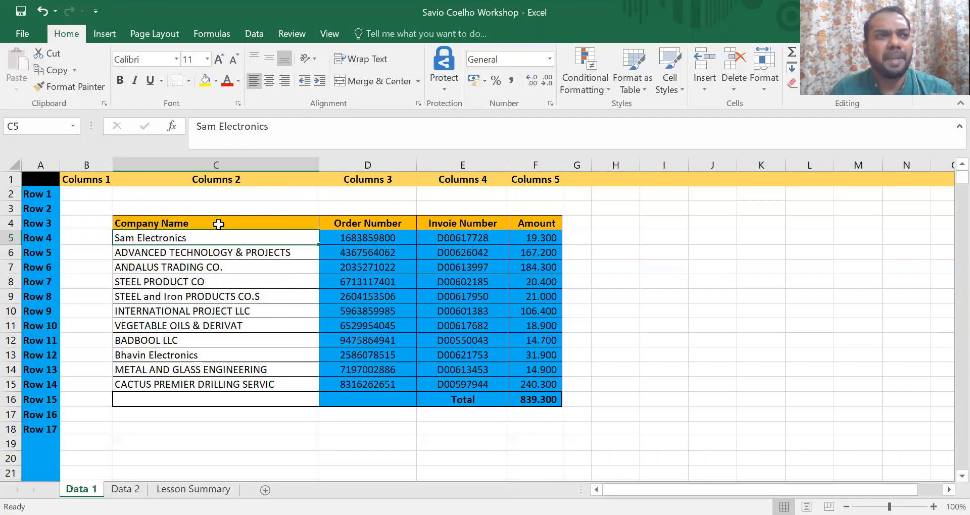
pyautogui.click(216, 223)
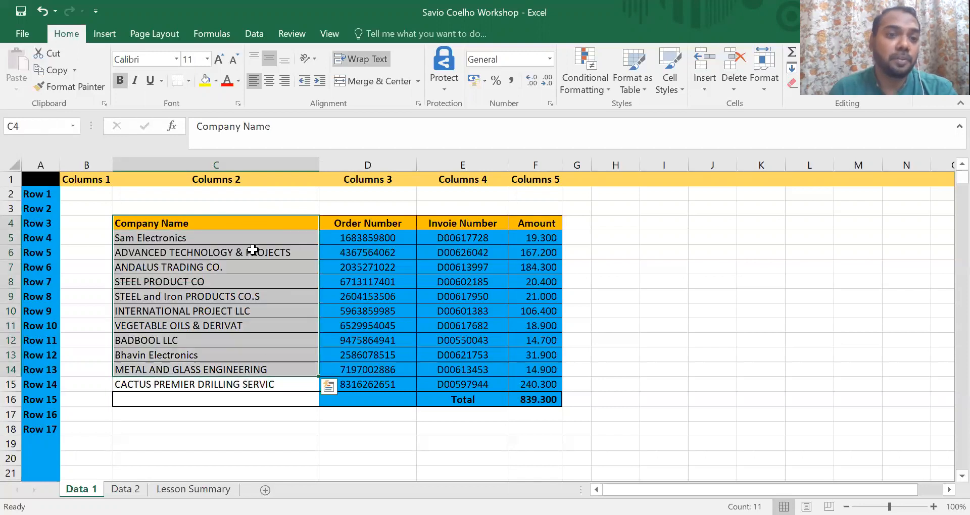
pyautogui.click(367, 237)
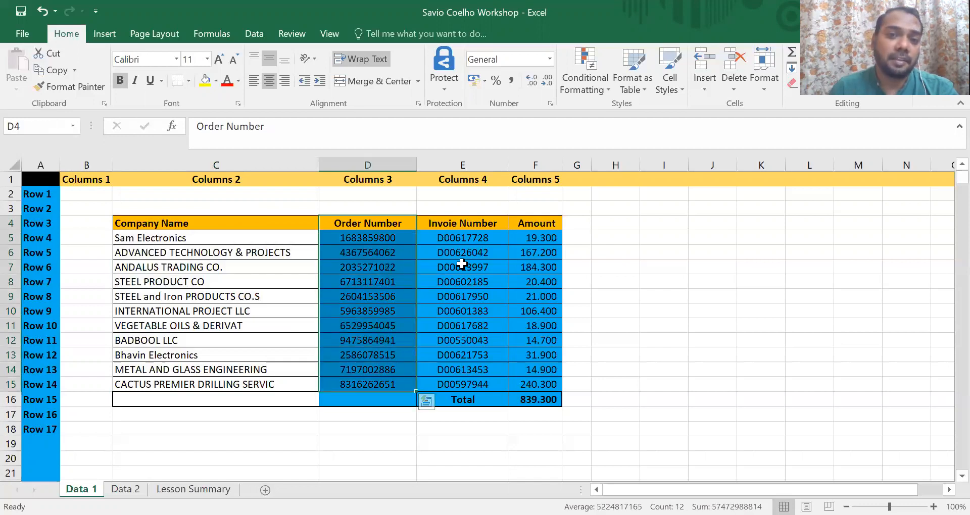
pyautogui.moveTo(544, 234)
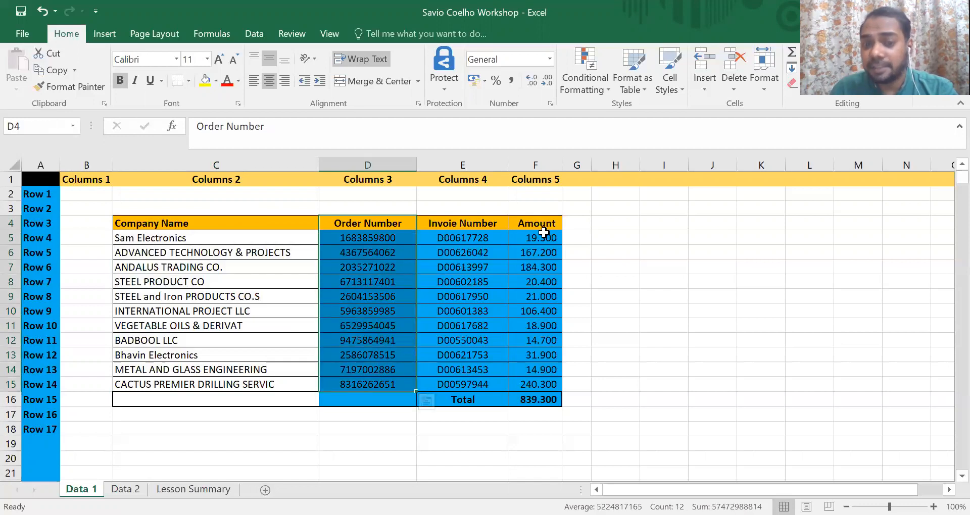
pyautogui.click(535, 222)
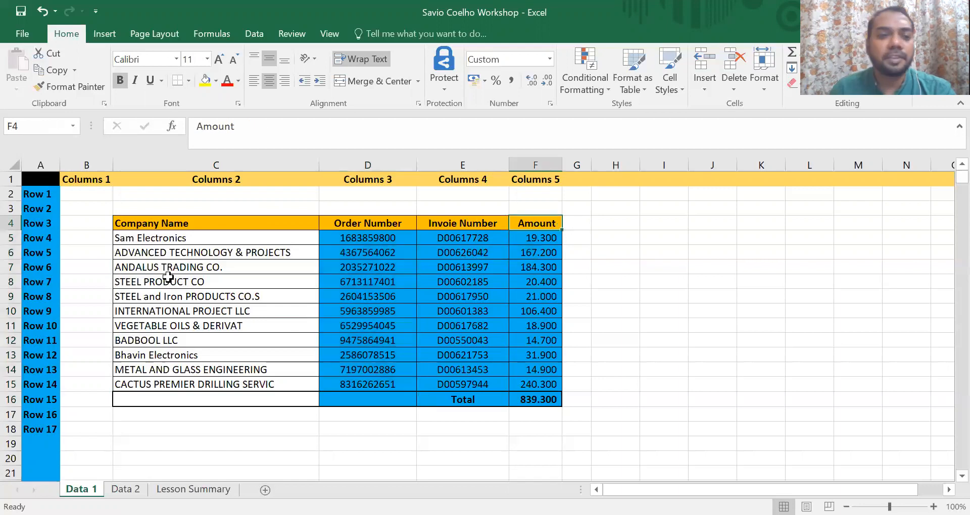
pyautogui.moveTo(409, 239)
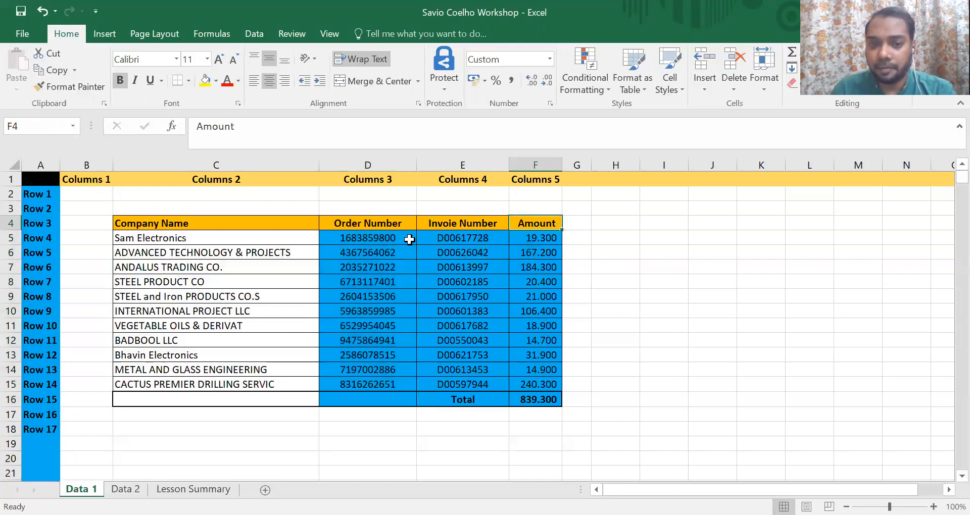
pyautogui.moveTo(296, 238)
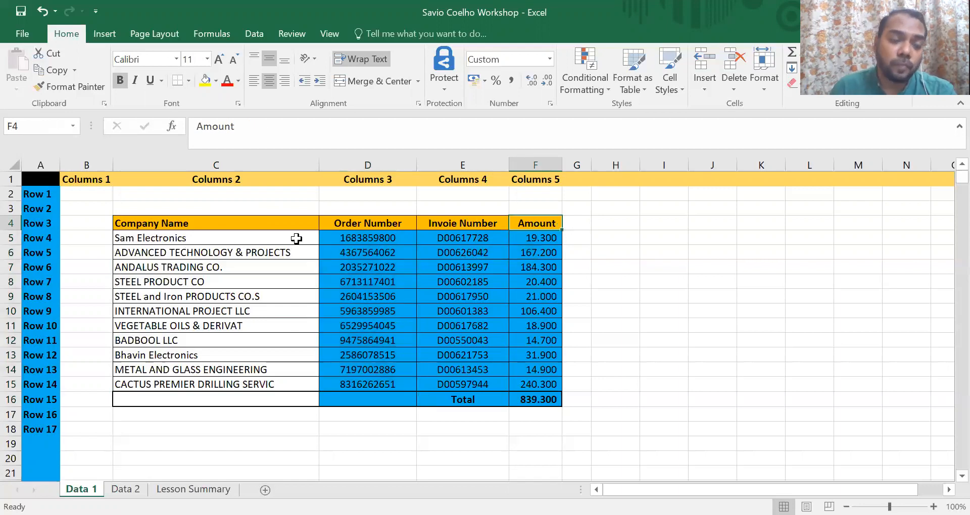
pyautogui.click(215, 237)
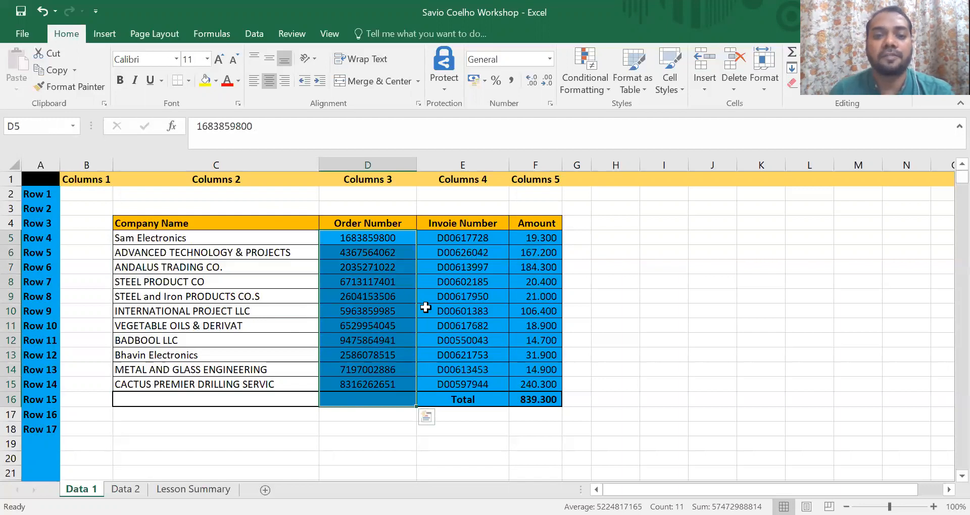
pyautogui.click(461, 296)
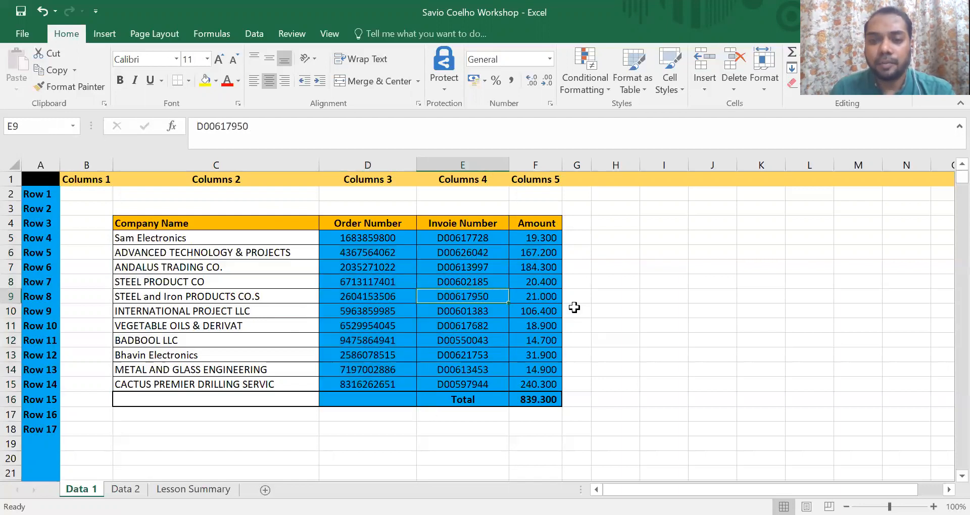
pyautogui.click(576, 310)
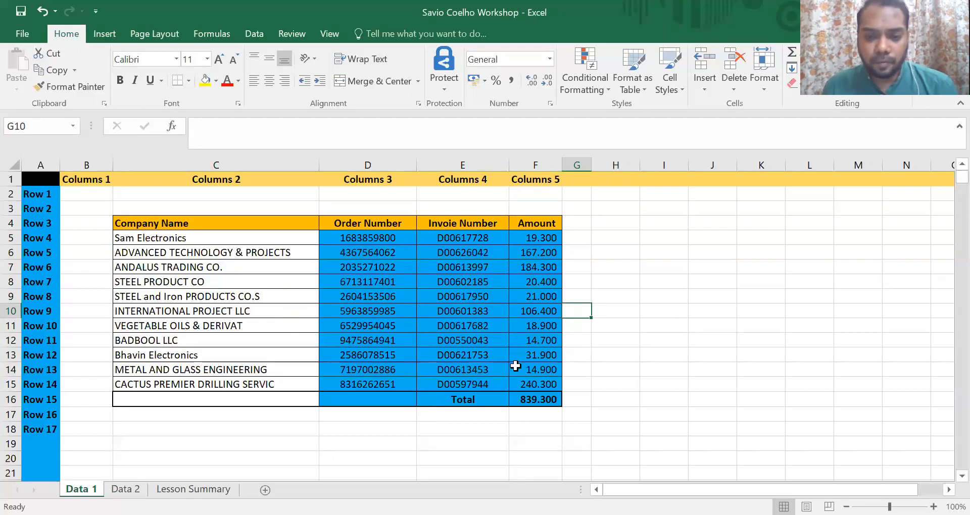
pyautogui.moveTo(527, 237)
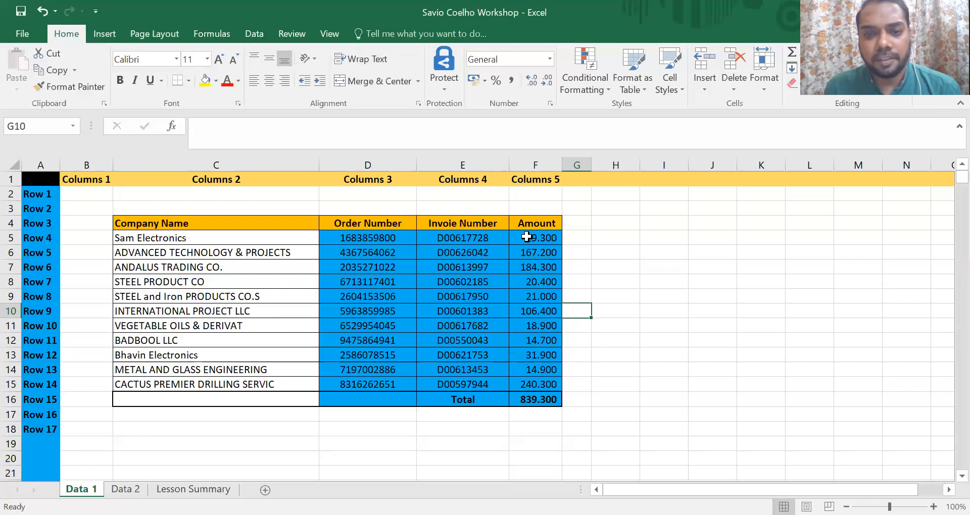
pyautogui.click(535, 238)
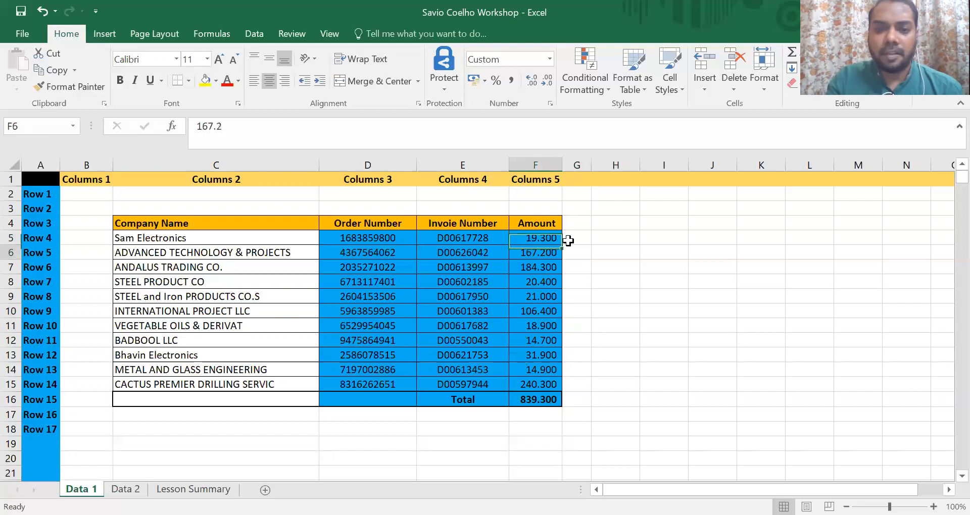
pyautogui.click(535, 282)
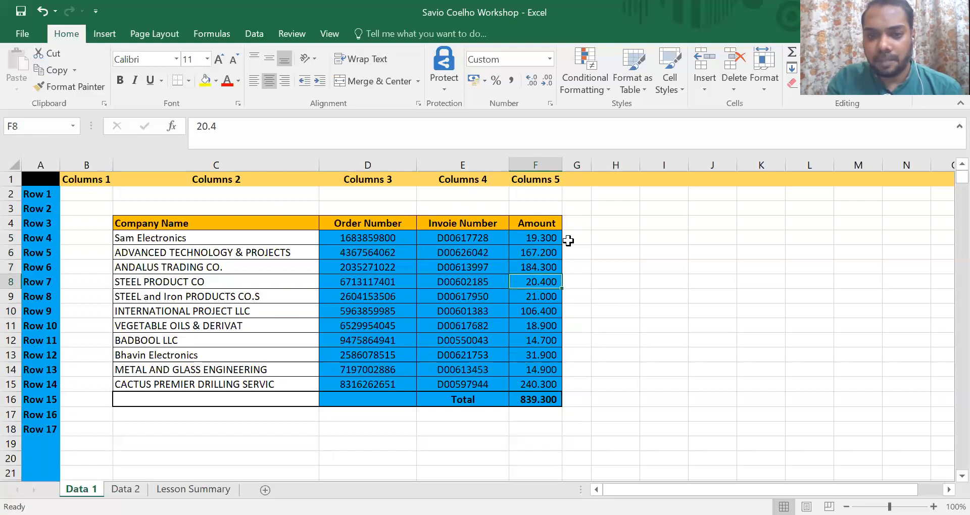
pyautogui.click(535, 325)
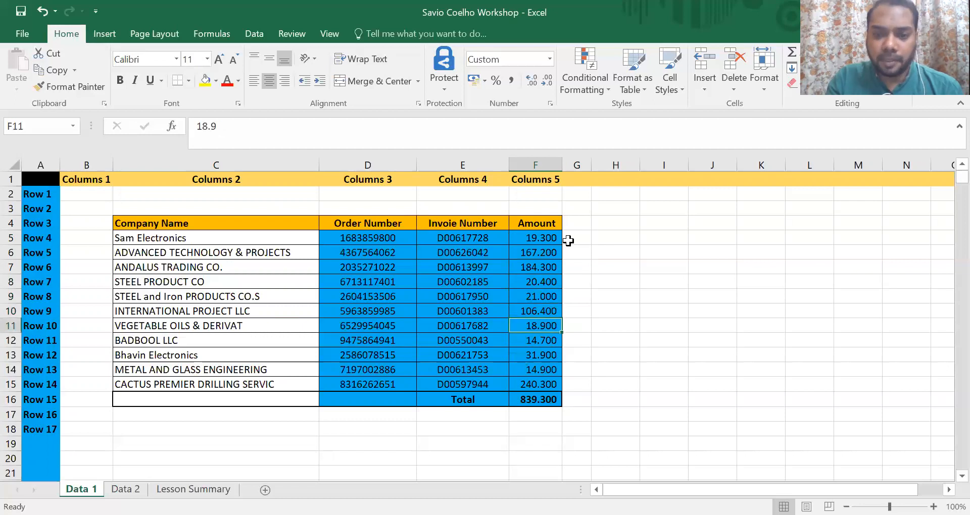
pyautogui.click(534, 399)
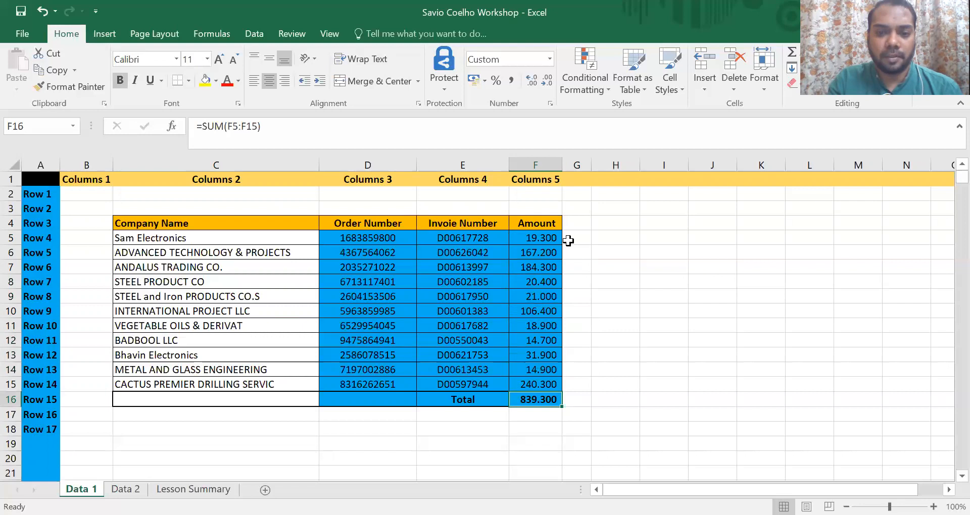
pyautogui.click(535, 252)
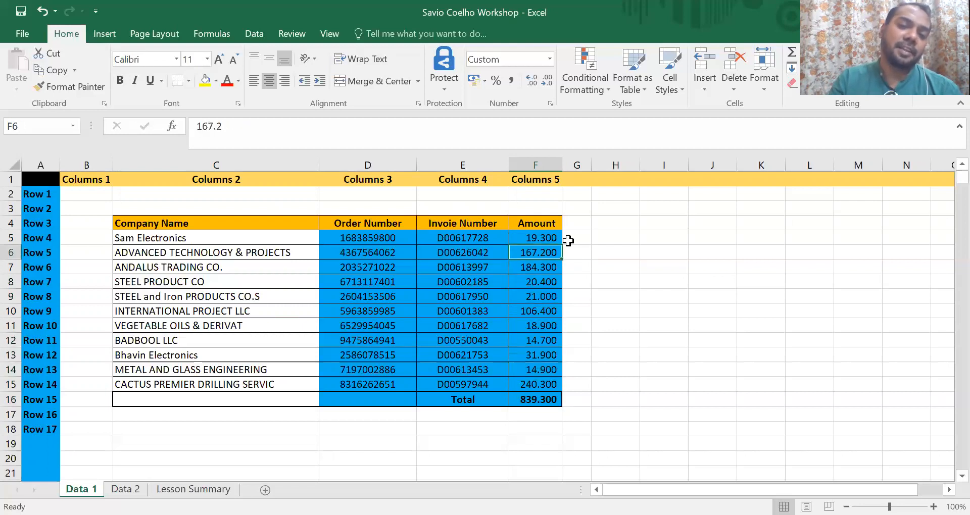
pyautogui.click(536, 443)
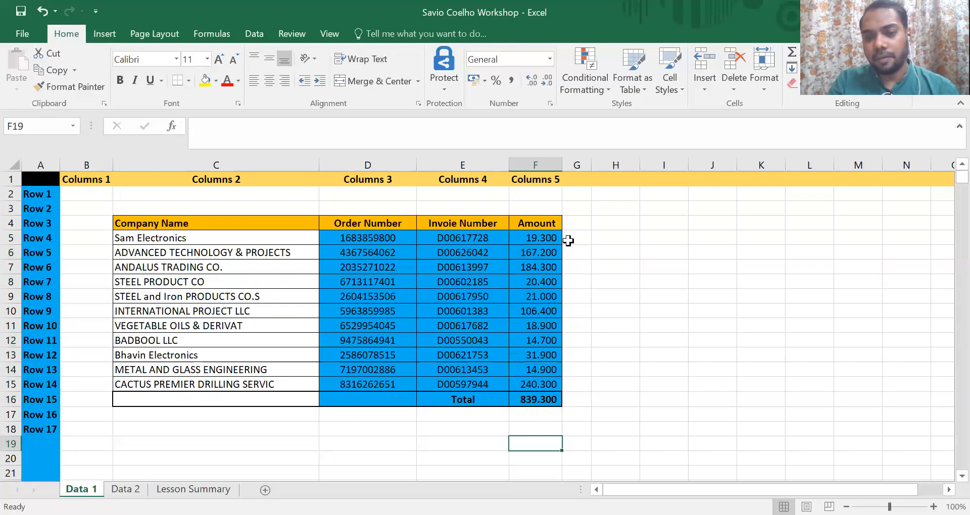
pyautogui.click(536, 400)
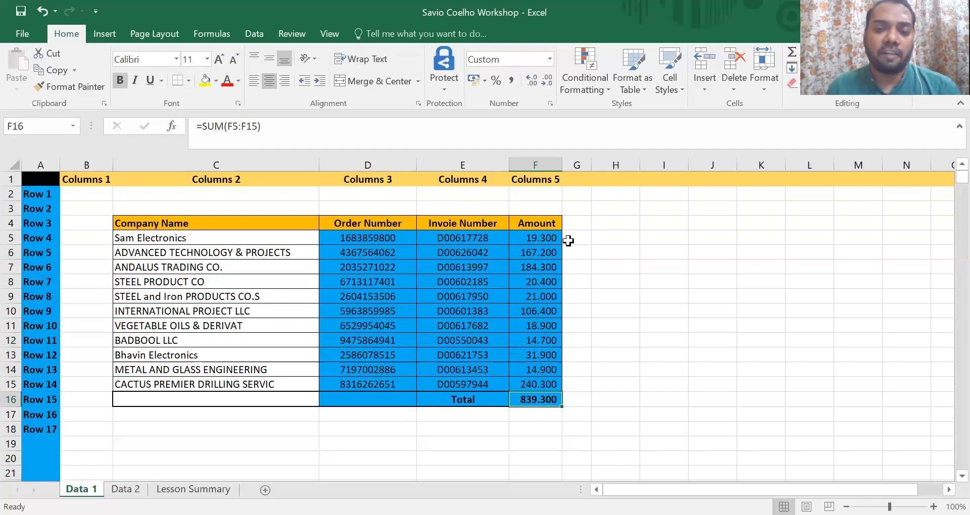
pyautogui.click(575, 238)
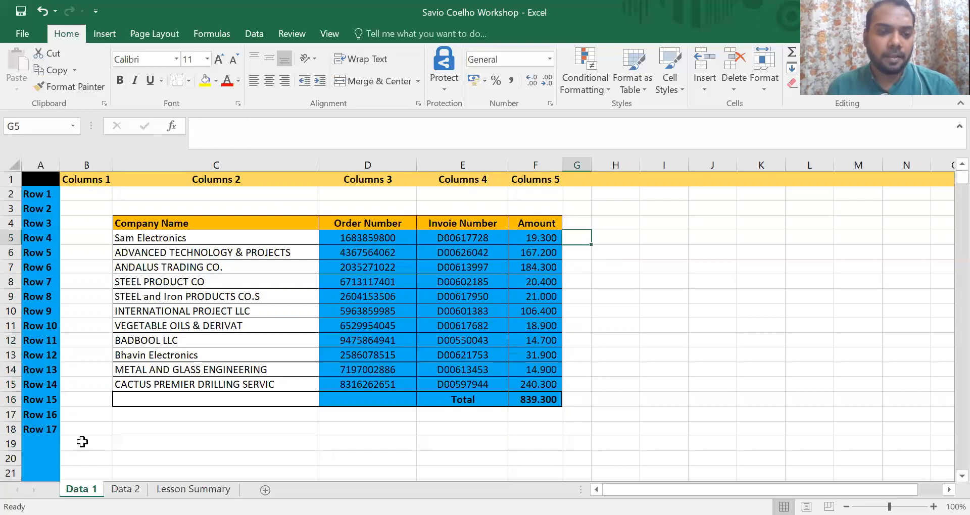
pyautogui.click(192, 489)
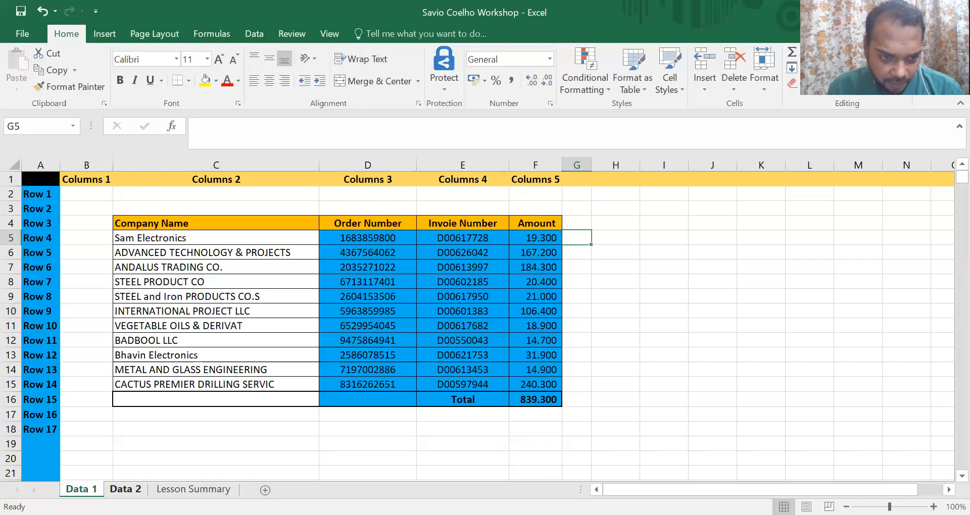
pyautogui.click(193, 489)
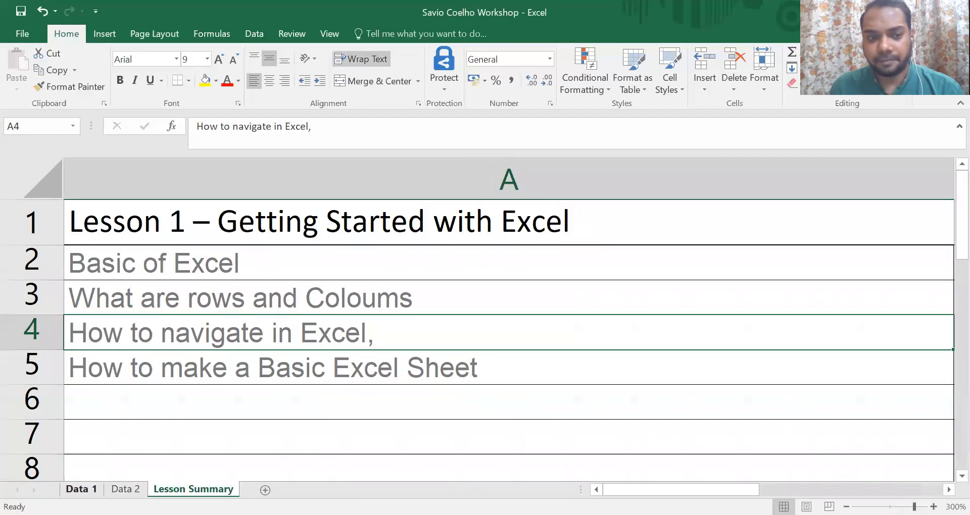
pyautogui.click(81, 489)
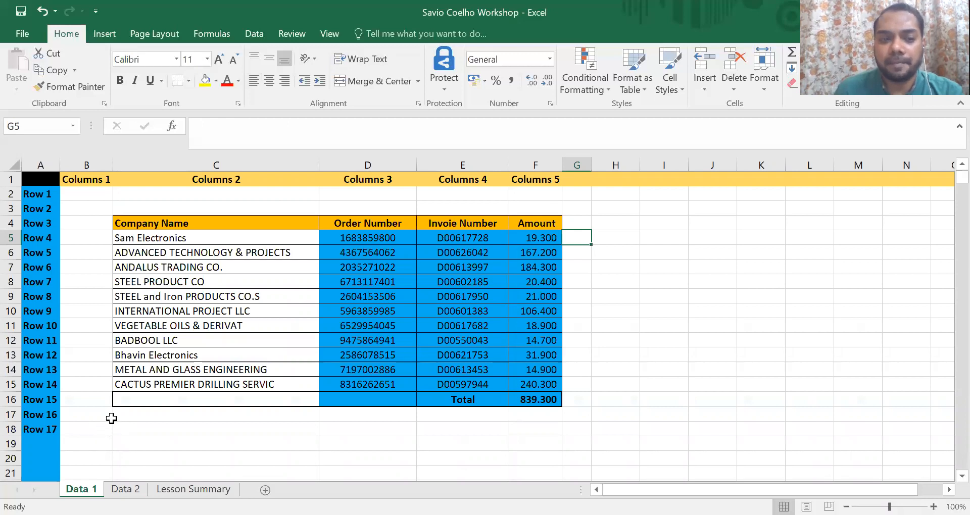
pyautogui.moveTo(483, 346)
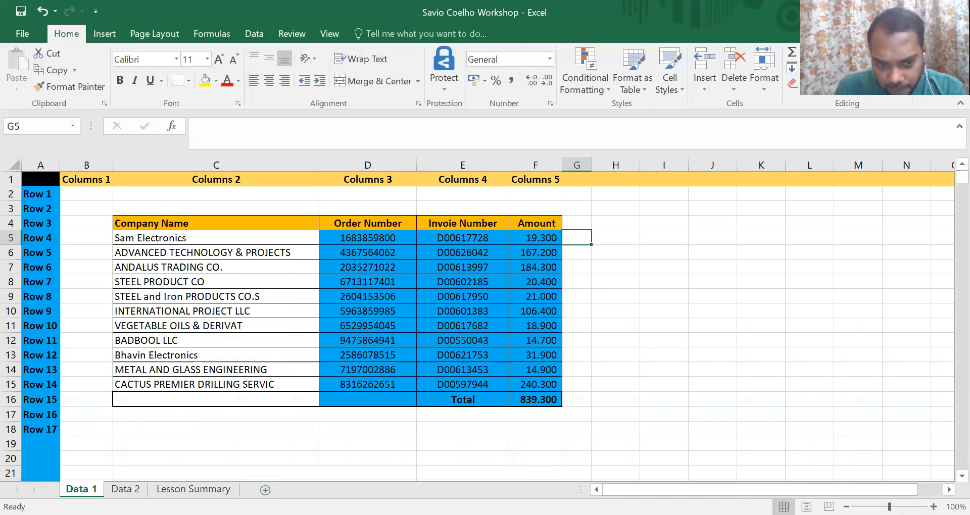
pyautogui.moveTo(265, 490)
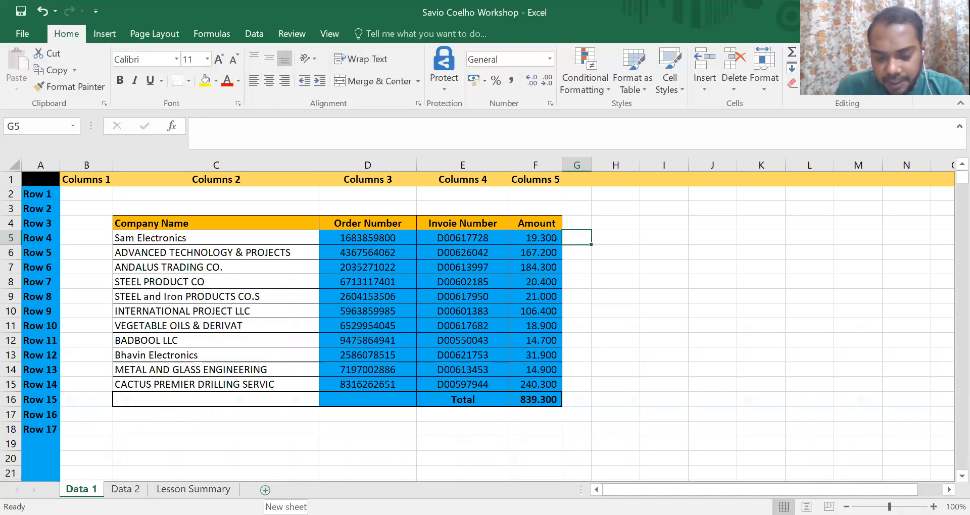
# Add a new blank Sheet1 to the workbook and return to the Data 1 sheet
pyautogui.click(264, 490)
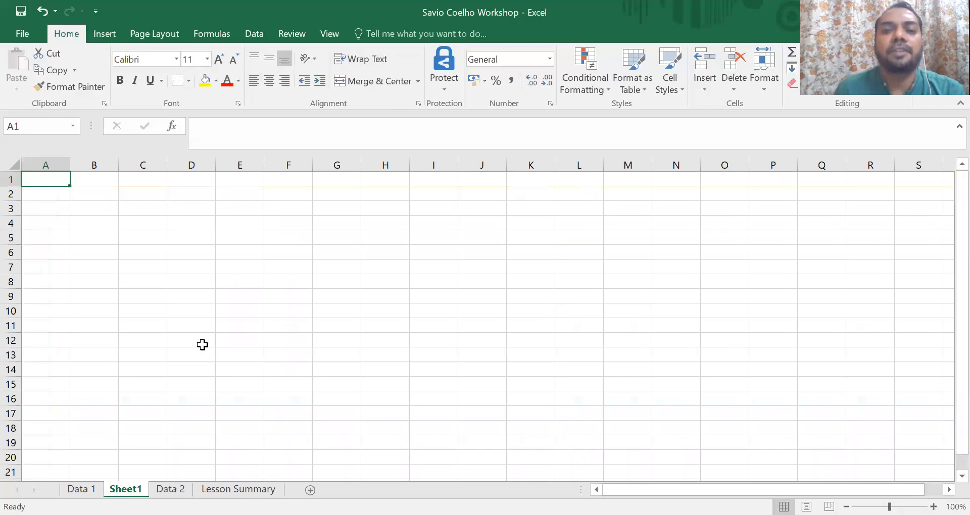
pyautogui.moveTo(209, 345)
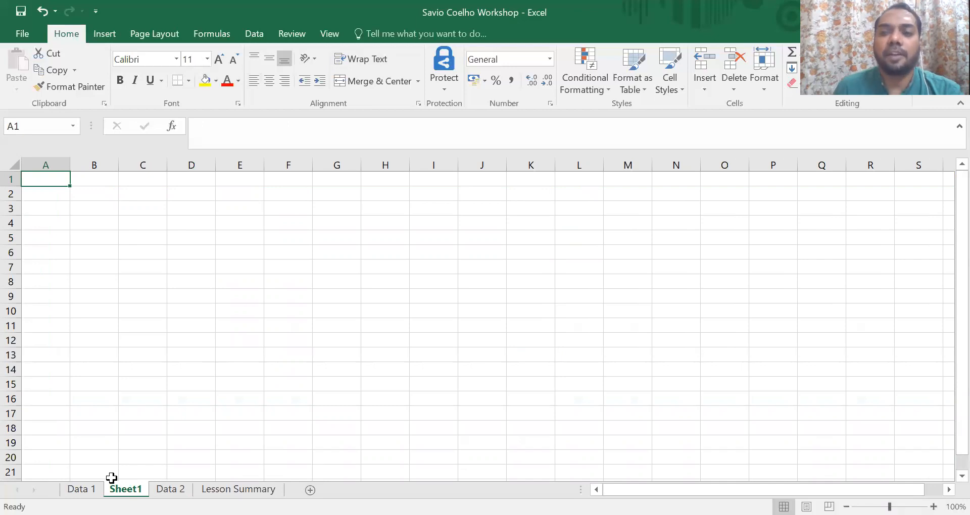
pyautogui.click(80, 489)
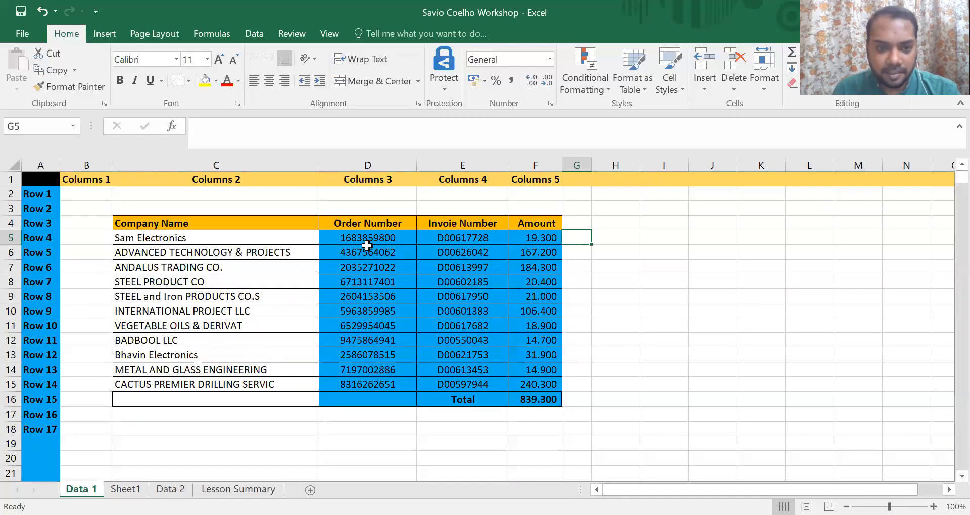
# Review the Columns 1 label, Company Name heading, a company name and the first amount 19.300
pyautogui.click(615, 237)
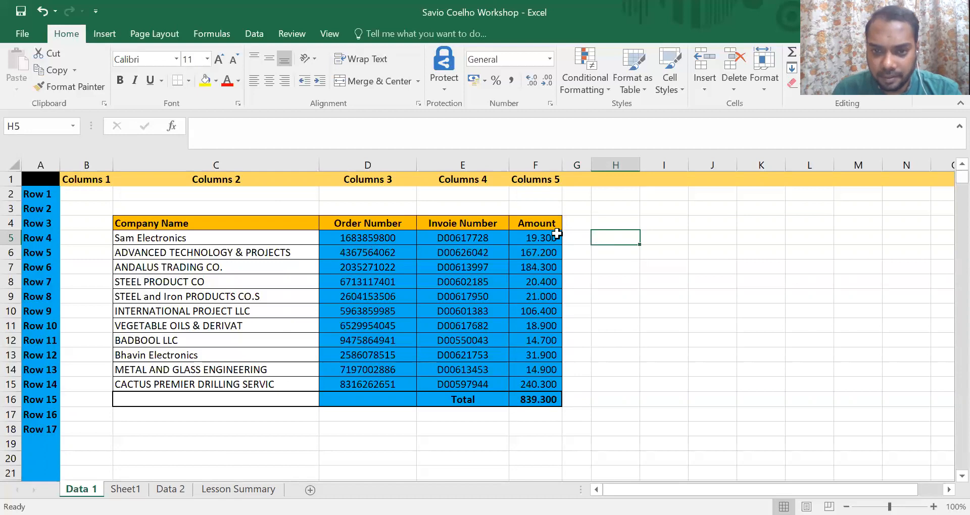
pyautogui.moveTo(430, 223)
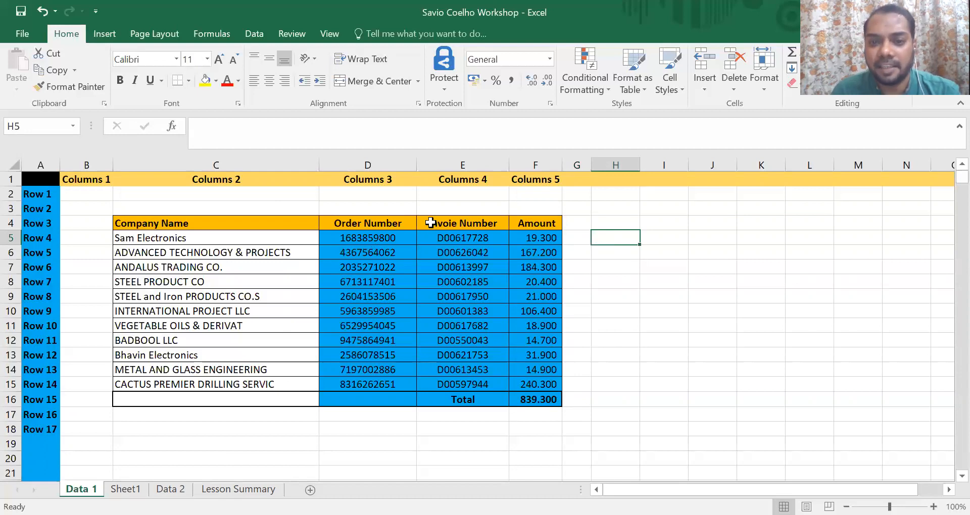
pyautogui.moveTo(417, 217)
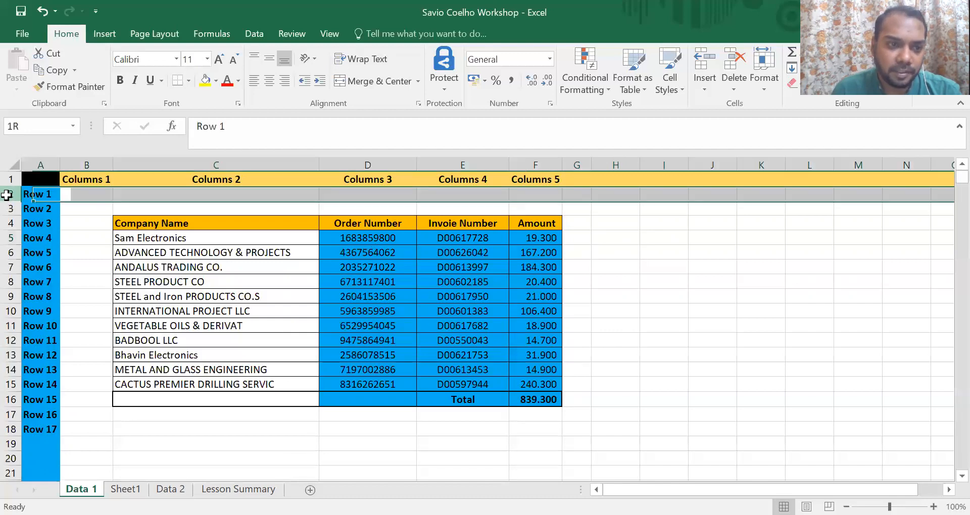
pyautogui.click(41, 208)
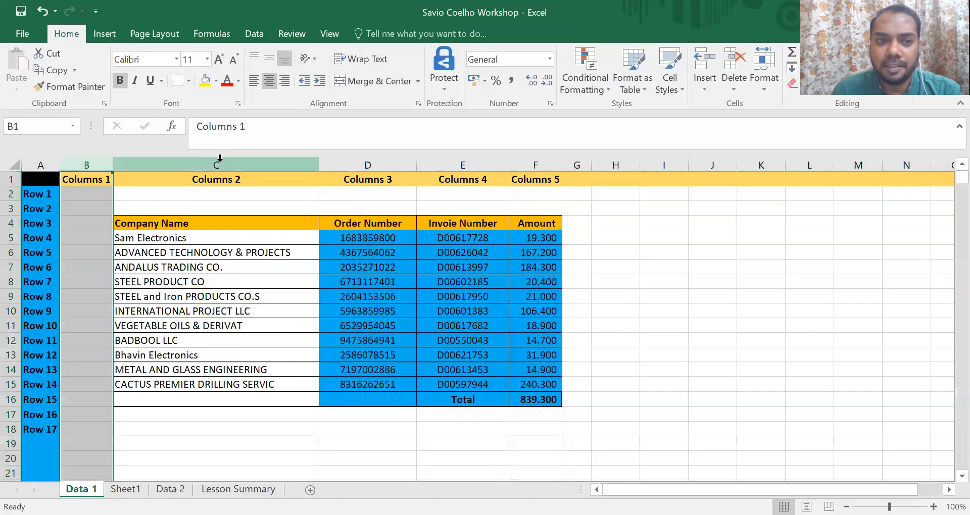
pyautogui.click(217, 164)
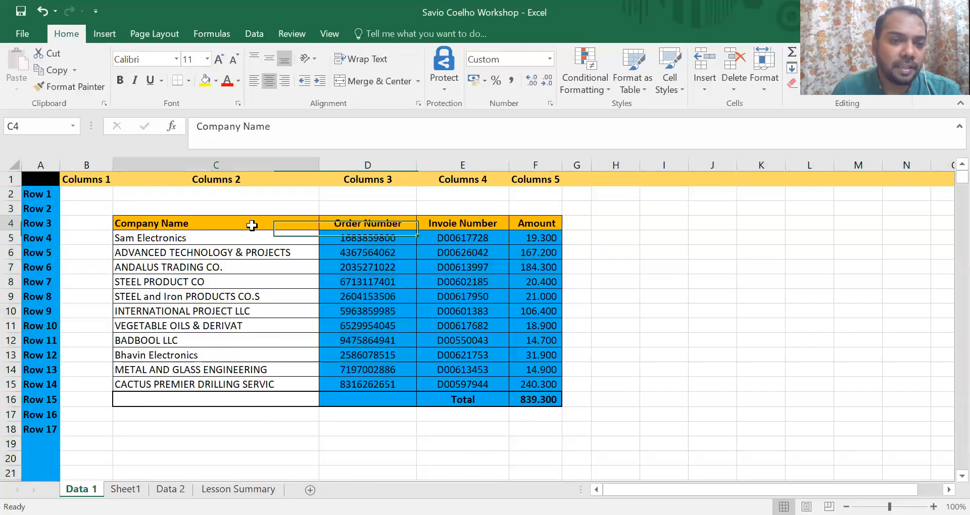
pyautogui.click(215, 251)
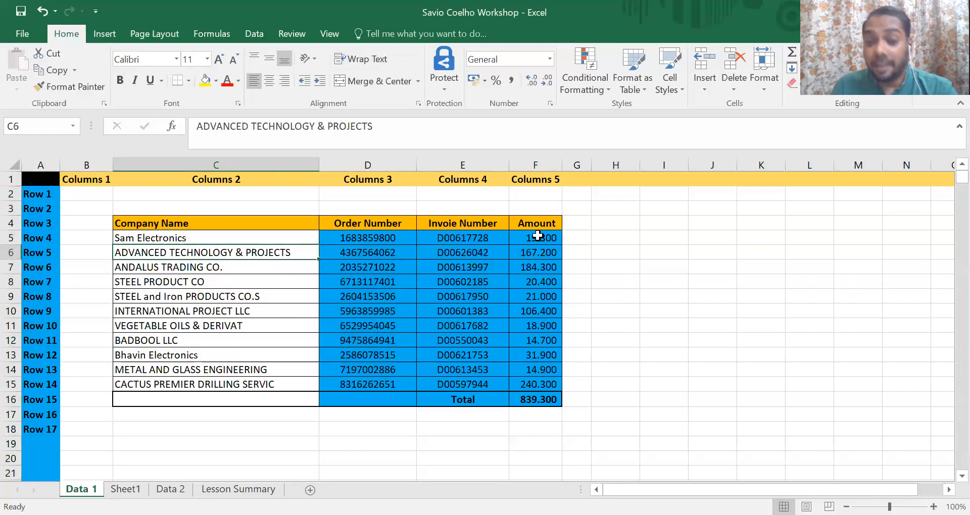
pyautogui.click(534, 238)
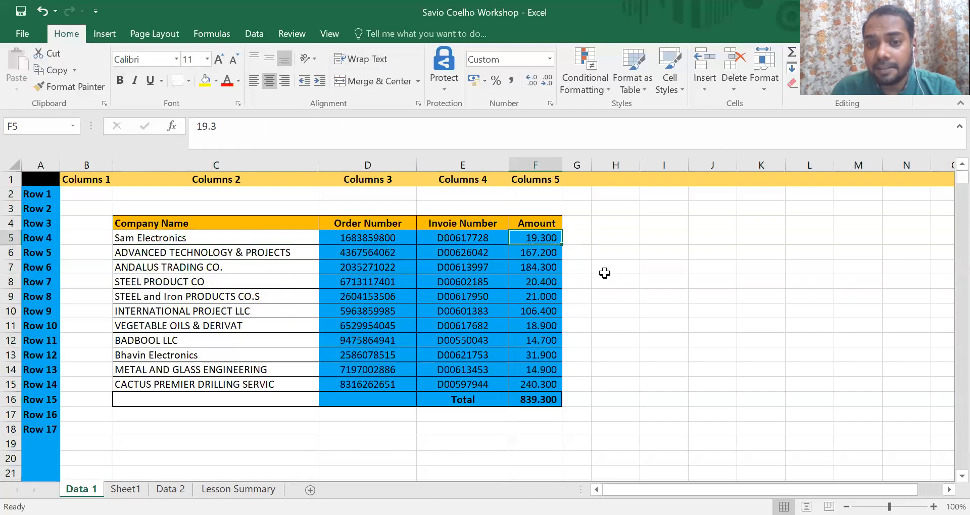
pyautogui.moveTo(545, 406)
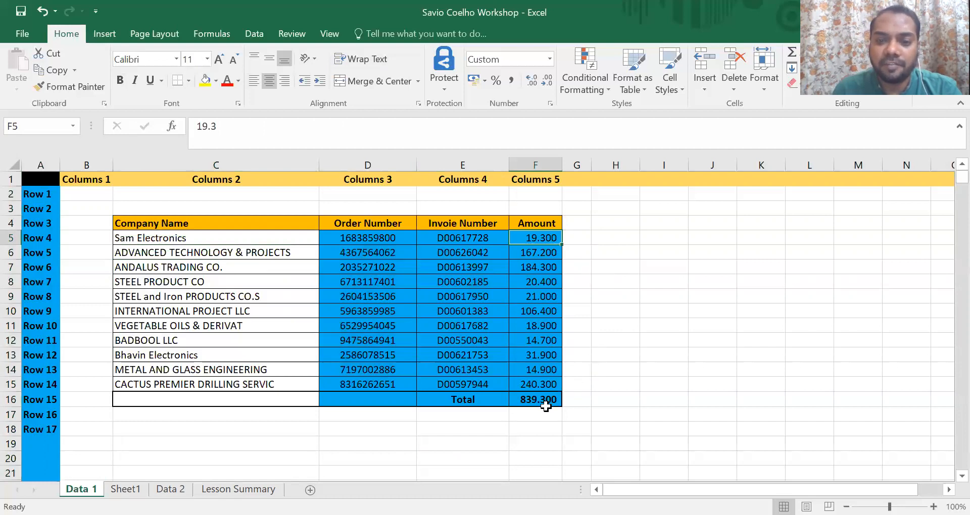
# Clear the SUM formula from the Total cell F16
pyautogui.click(535, 399)
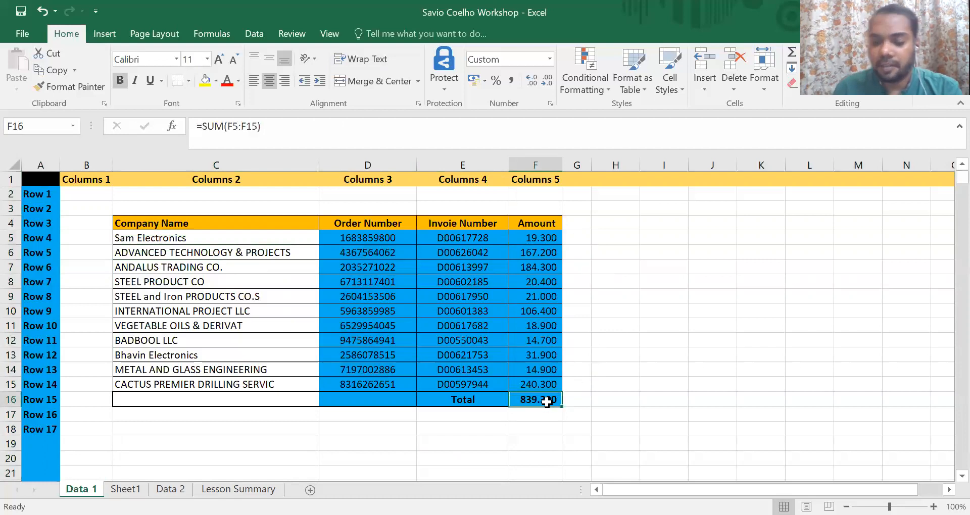
pyautogui.press('Delete')
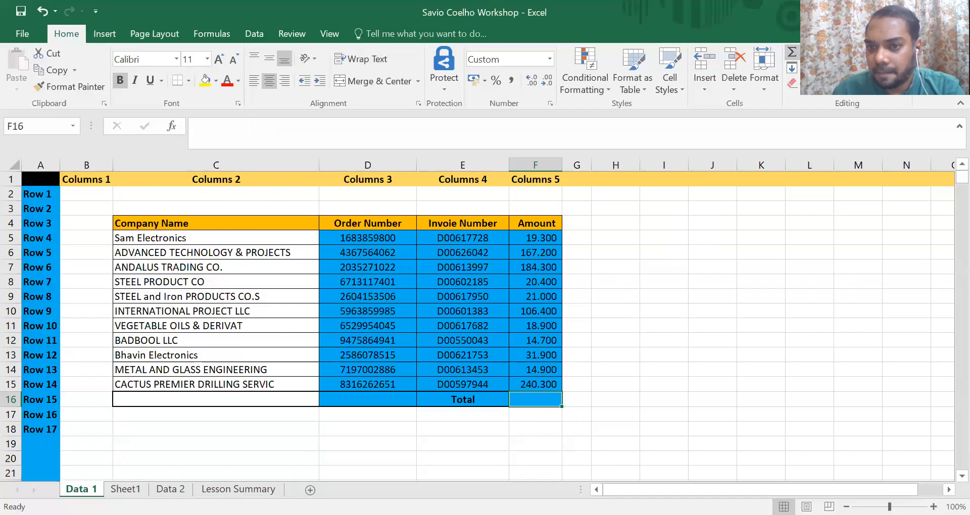
# Rebuild the Total in F16 as =SUM of amounts F5:F15, giving 839.300, and verify it
pyautogui.write('=SUM(')
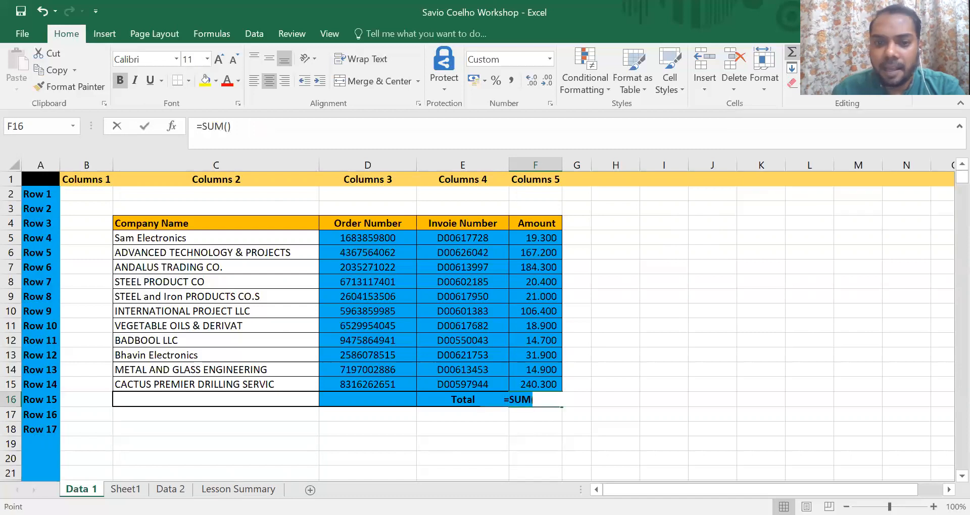
pyautogui.press('Return')
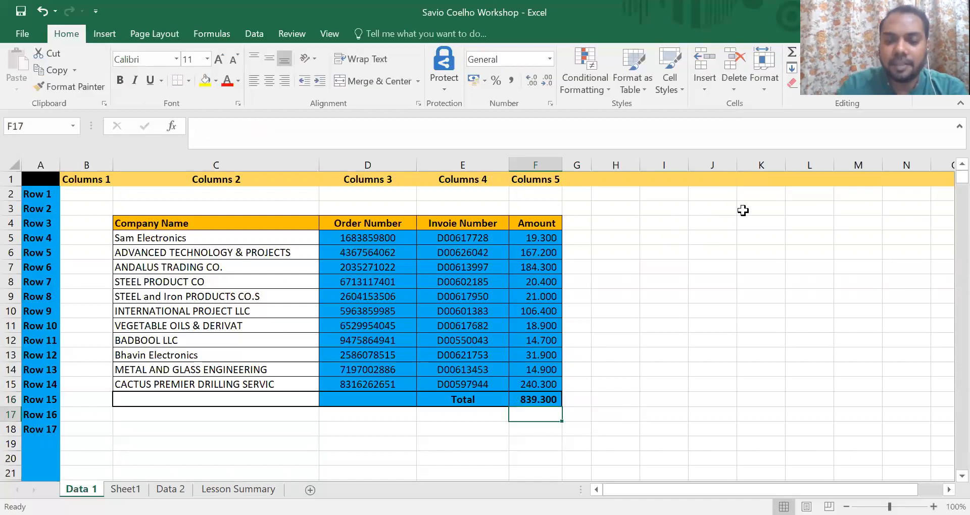
pyautogui.click(535, 399)
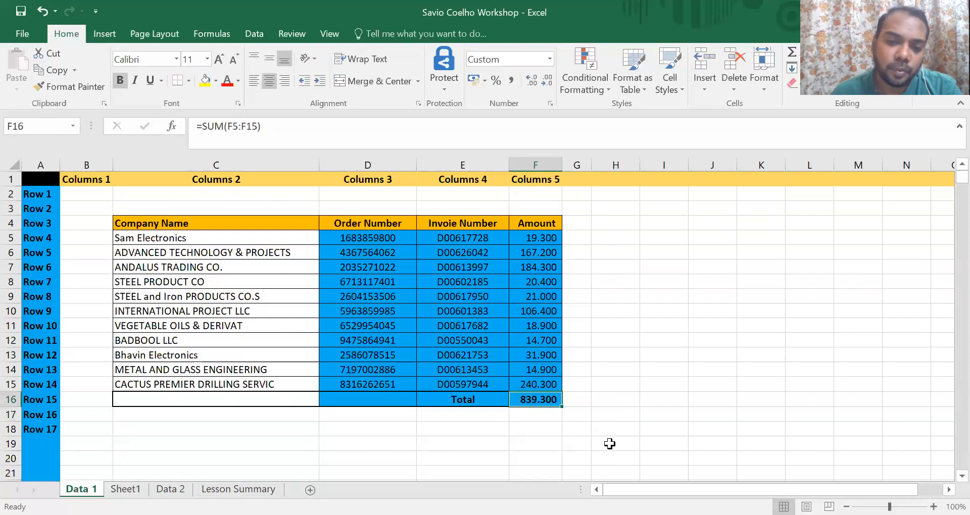
pyautogui.moveTo(536, 237); pyautogui.dragTo(535, 384)
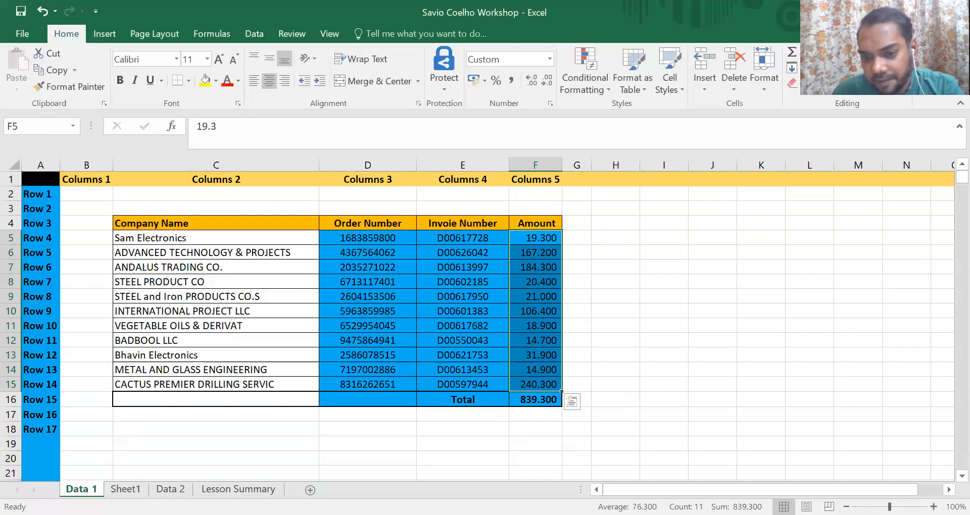
pyautogui.moveTo(541, 310)
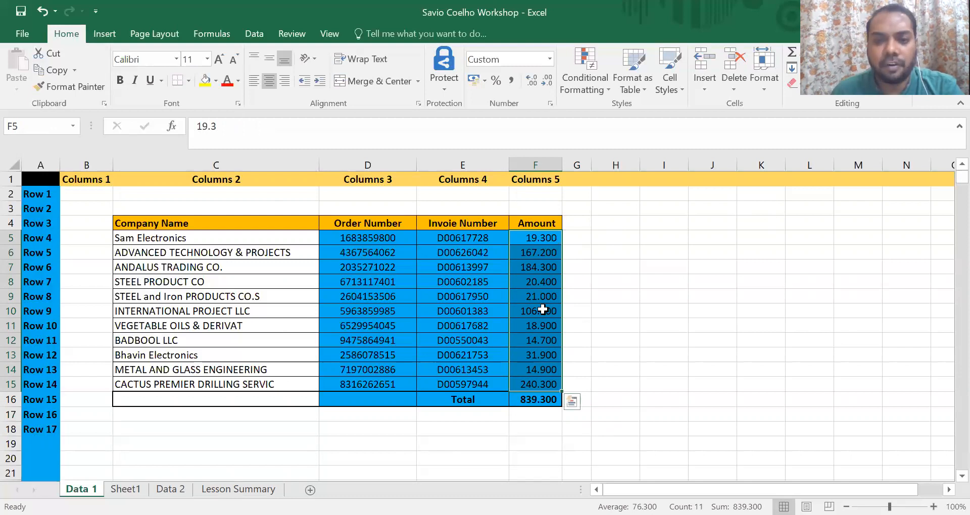
pyautogui.moveTo(542, 311)
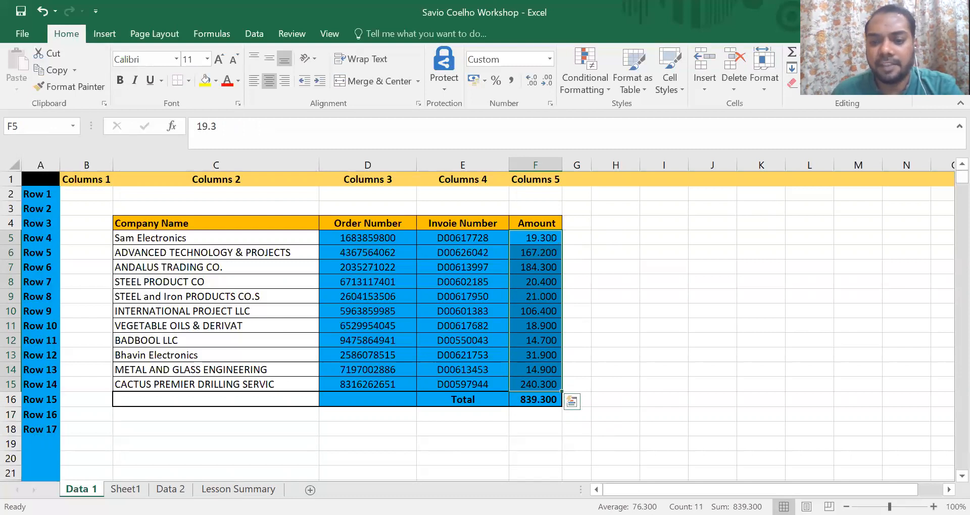
pyautogui.click(615, 414)
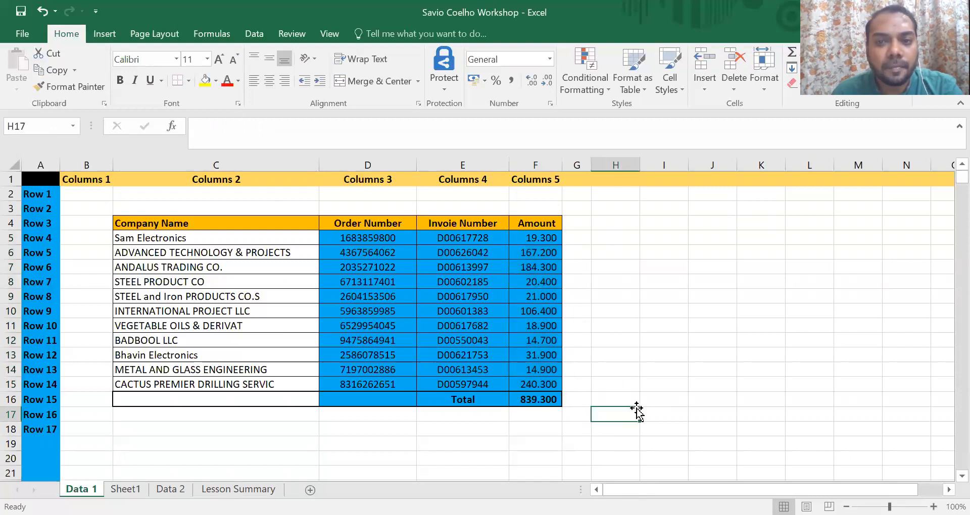